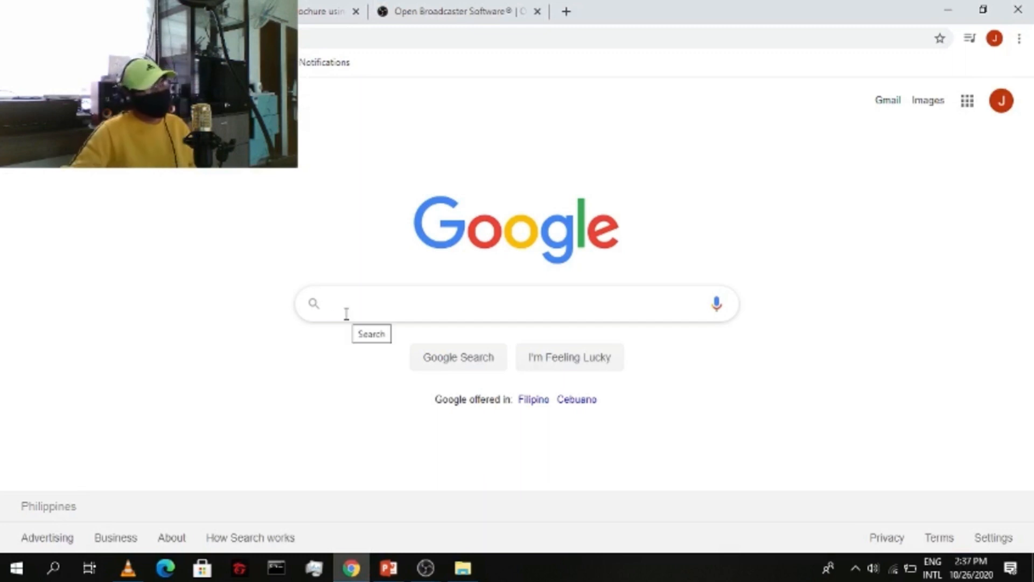
- Search Google for OBS and open the official obsproject.com result
type("OB")
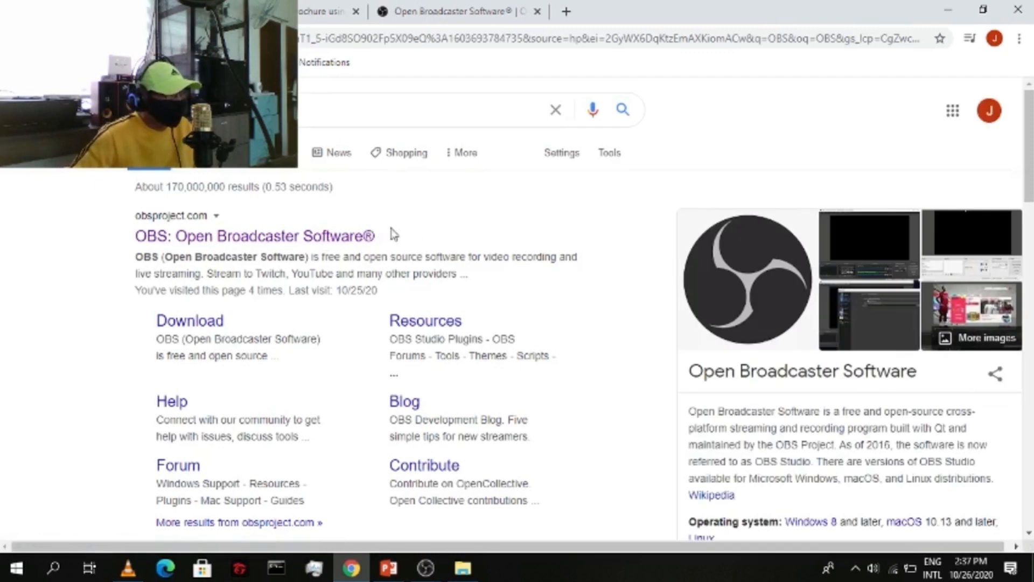
mouse_move(204, 254)
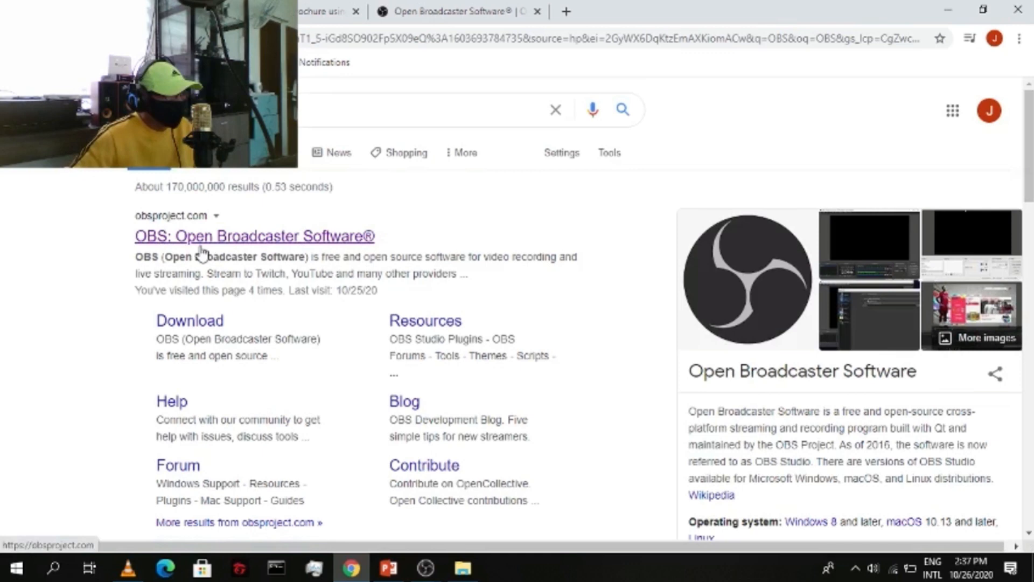
mouse_move(329, 243)
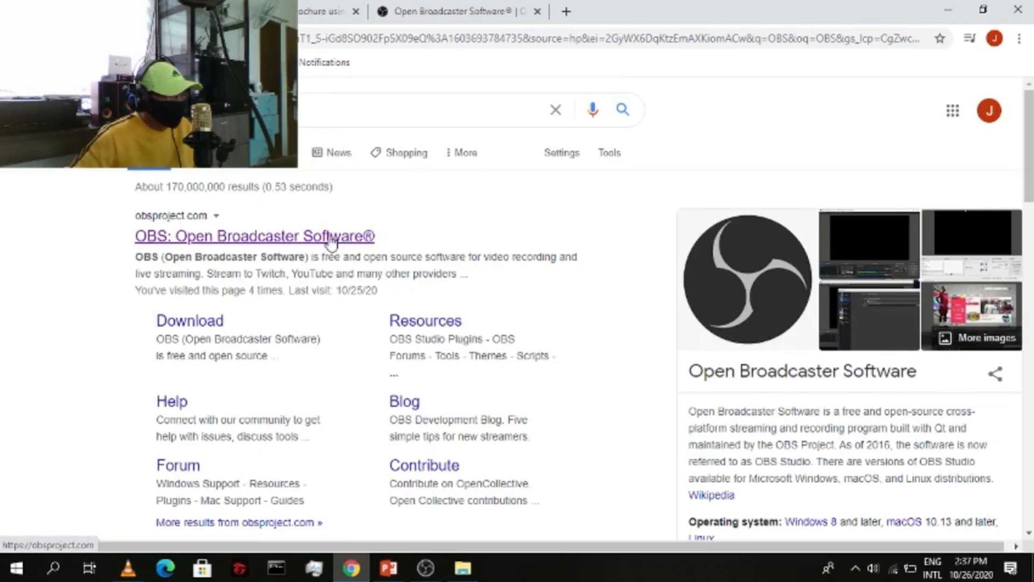
left_click(254, 236)
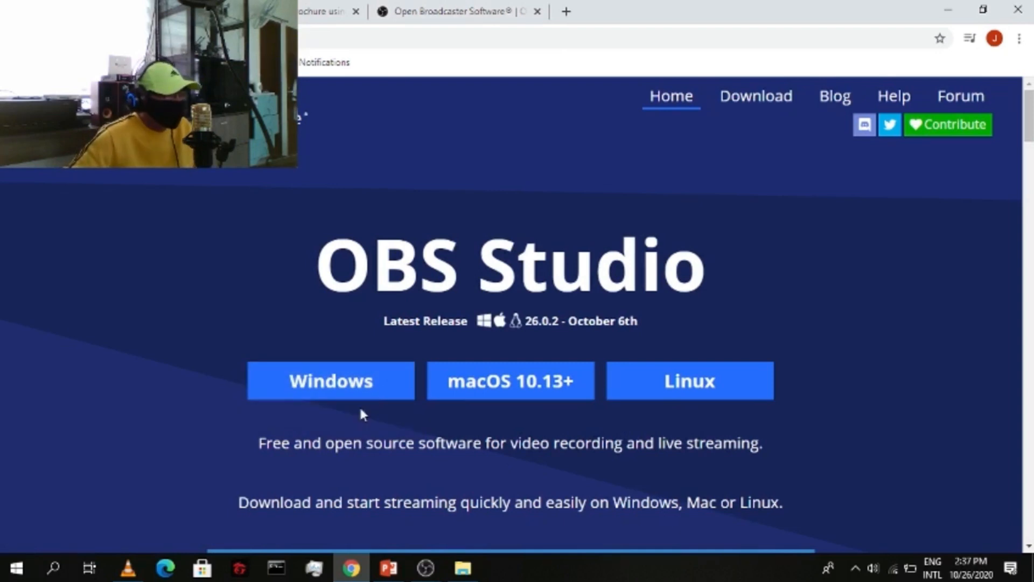
mouse_move(364, 409)
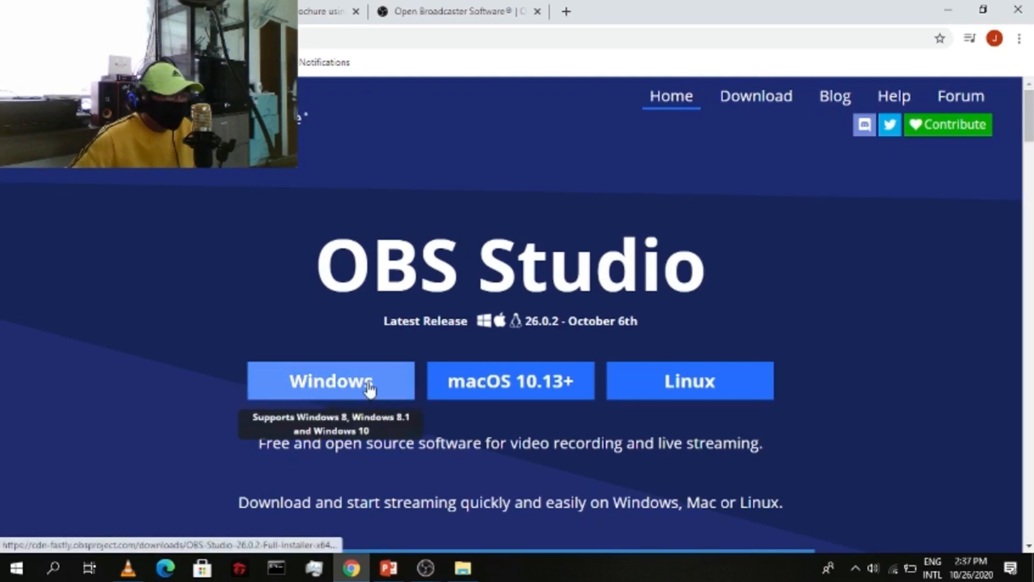
mouse_move(363, 425)
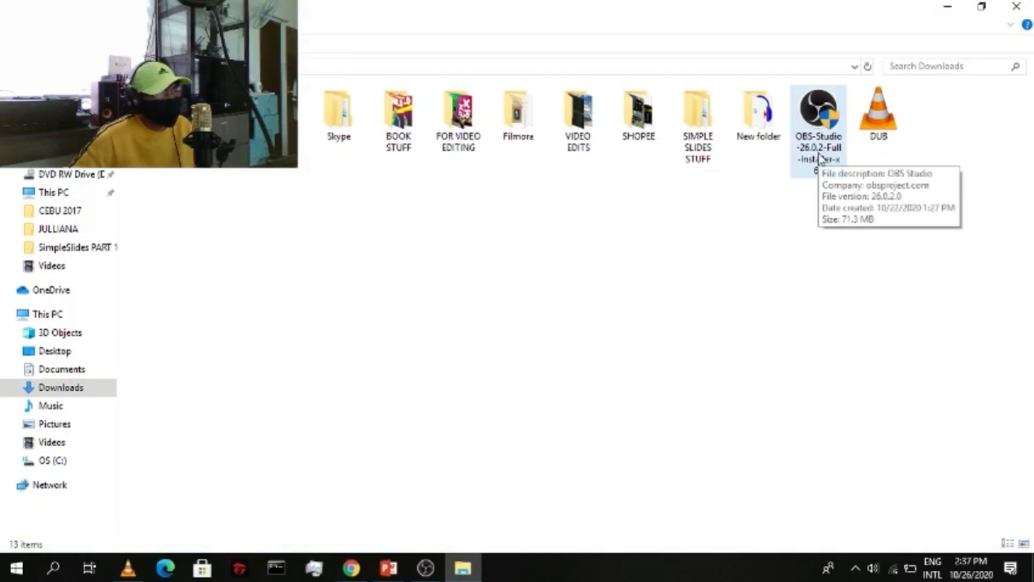
mouse_move(806, 174)
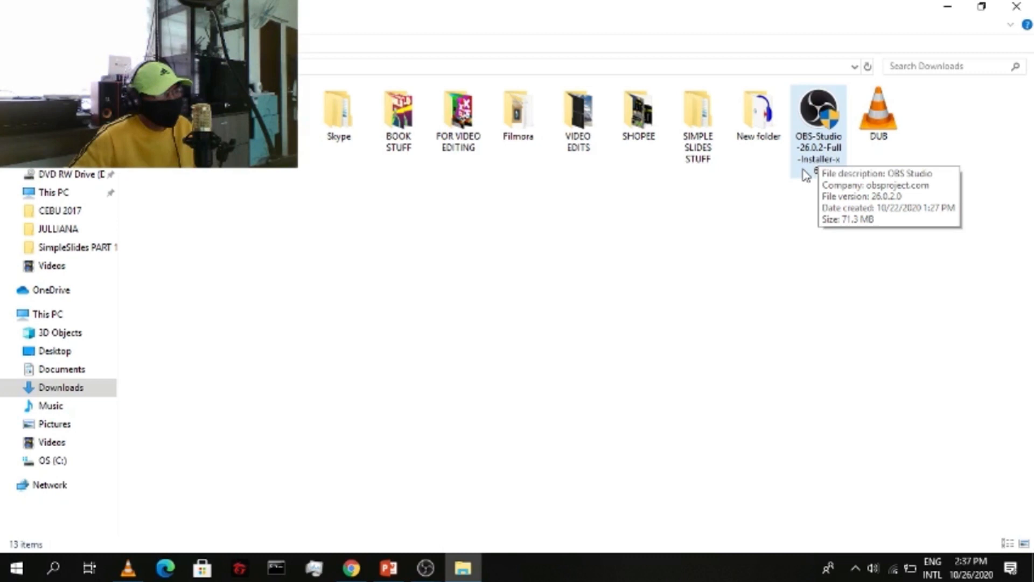
- Launch the OBS-Studio 26.0.2 installer from the Downloads folder via its context menu
right_click(818, 118)
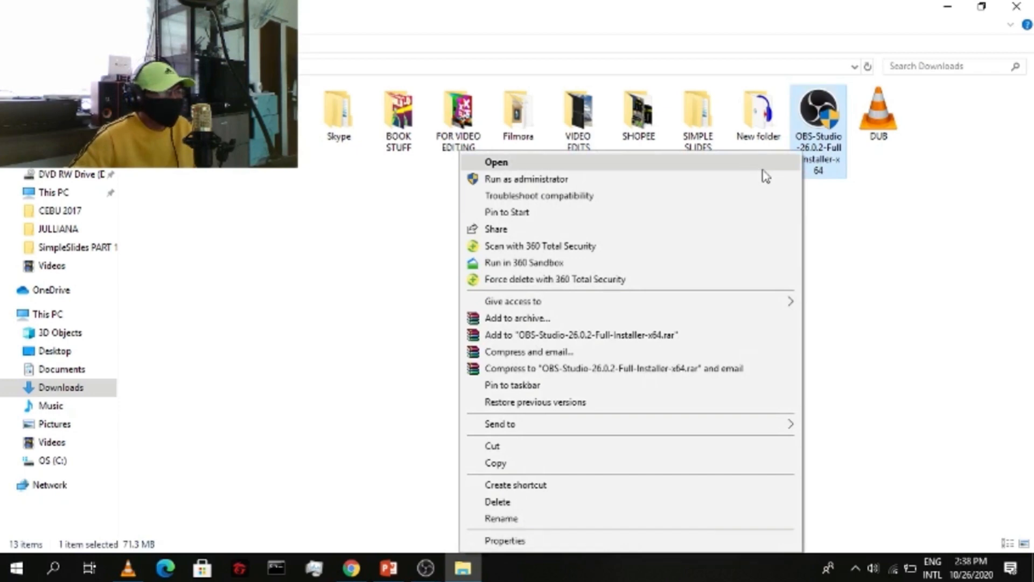
left_click(680, 344)
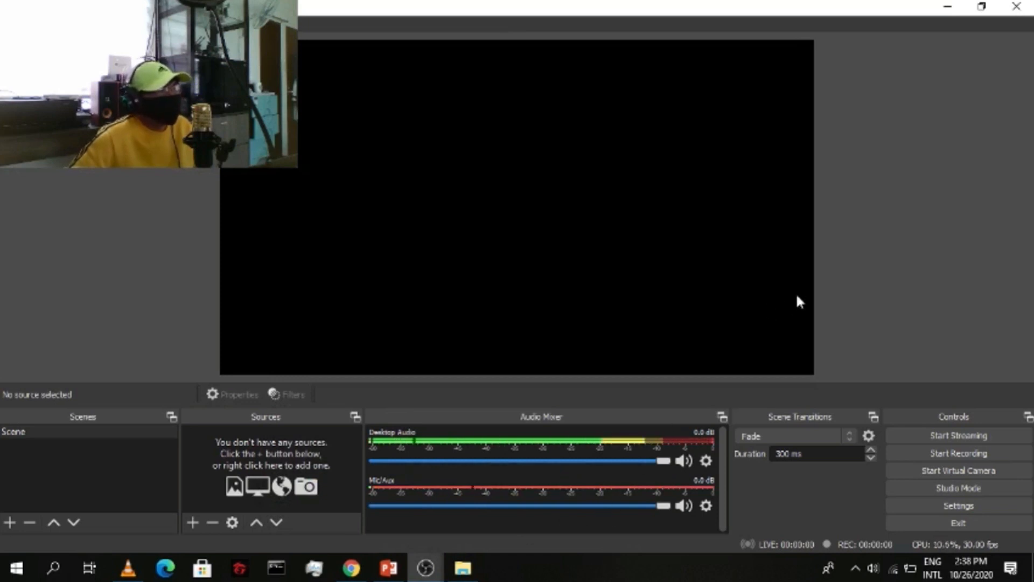
mouse_move(882, 370)
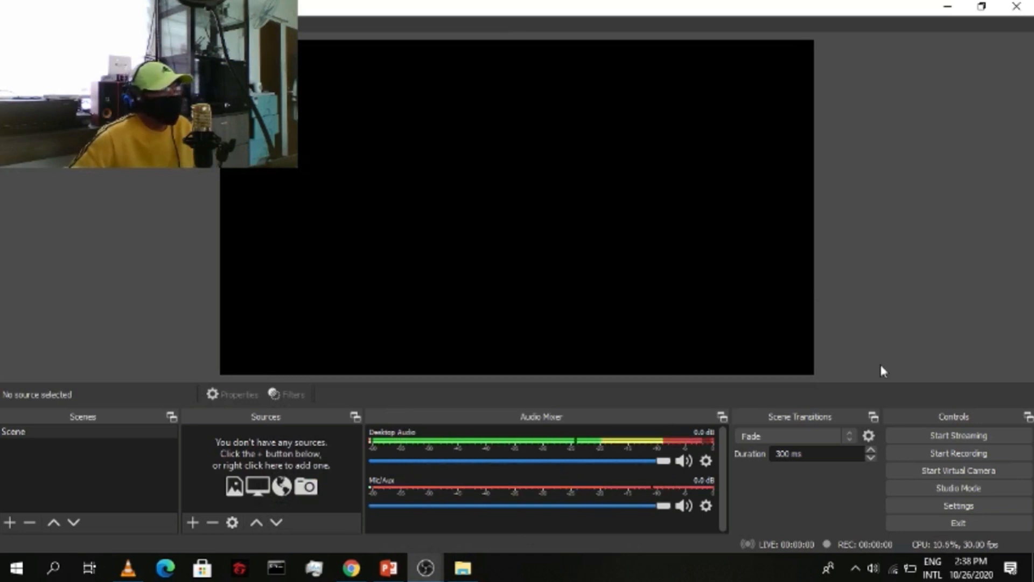
mouse_move(524, 407)
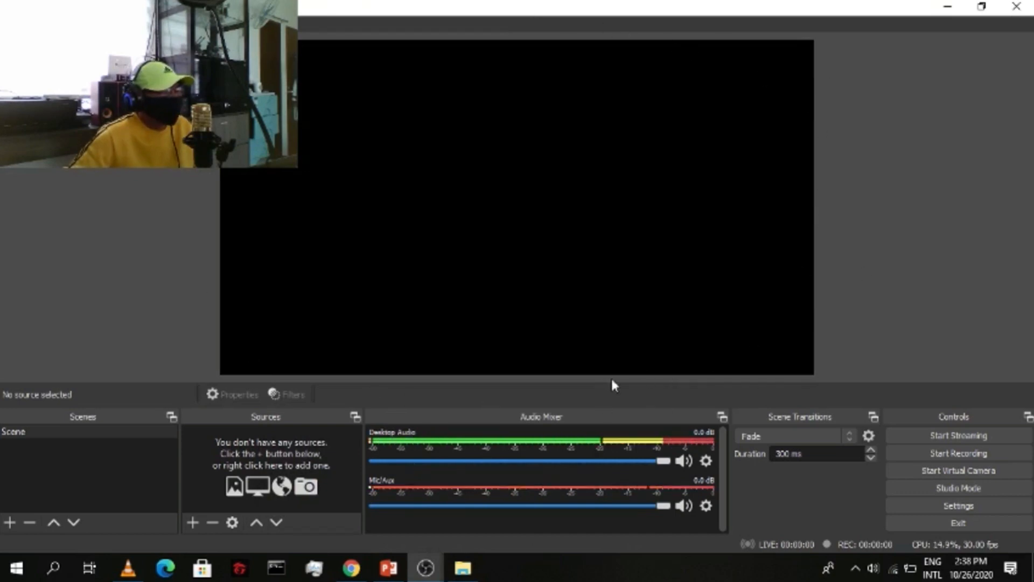
mouse_move(565, 392)
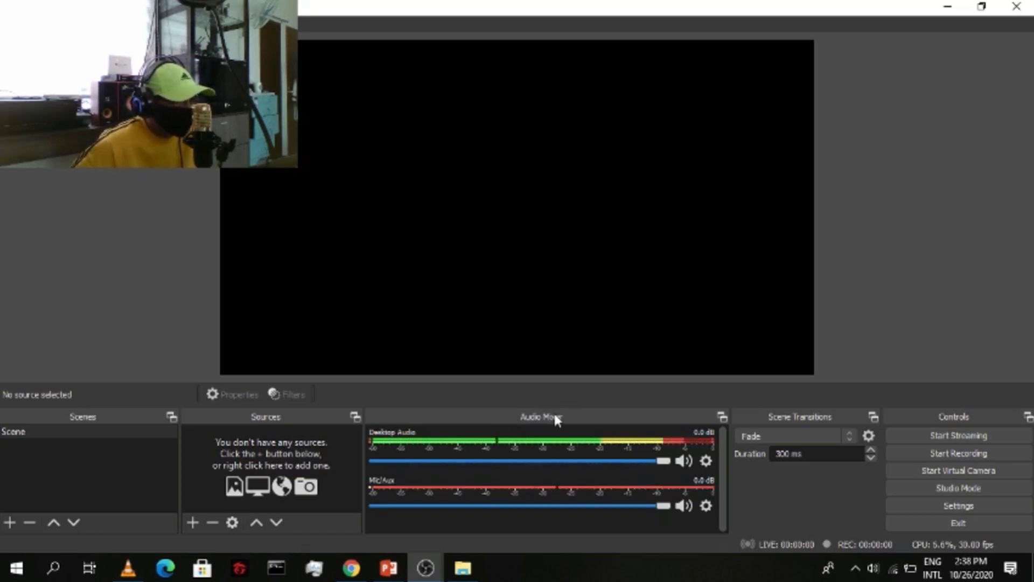
- Add a Display Capture source to the scene with the default display properties
right_click(480, 203)
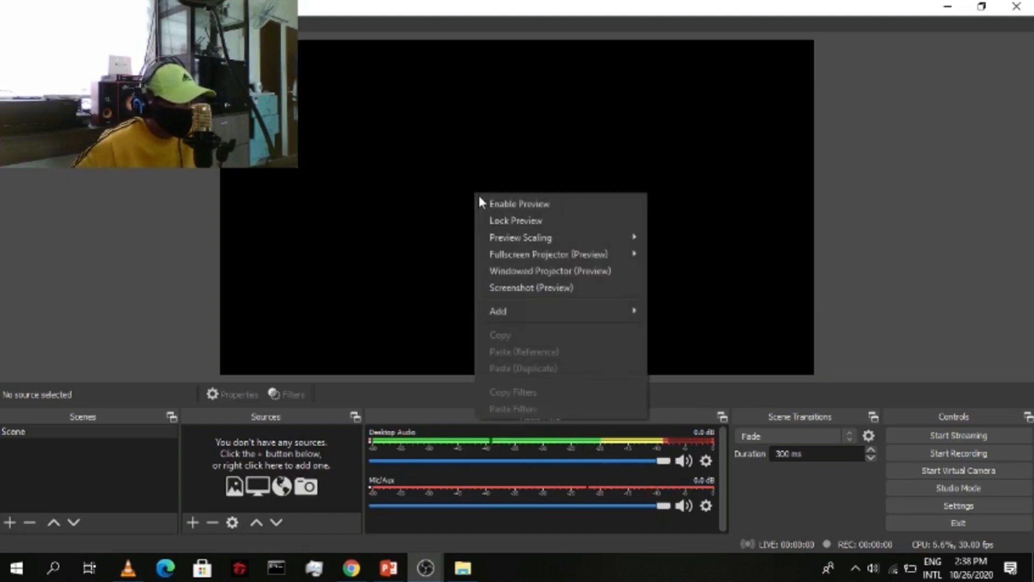
mouse_move(498, 310)
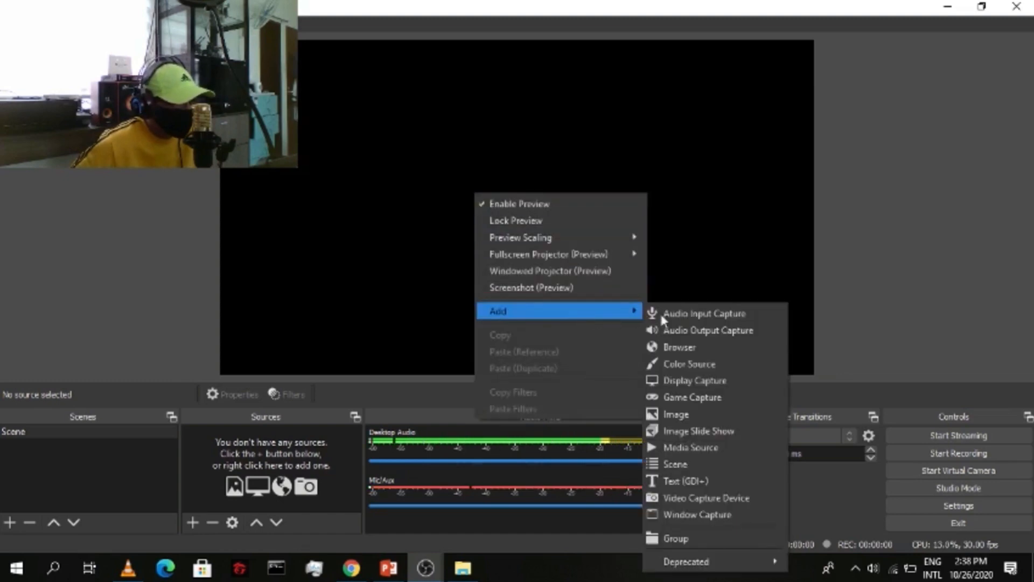
mouse_move(694, 380)
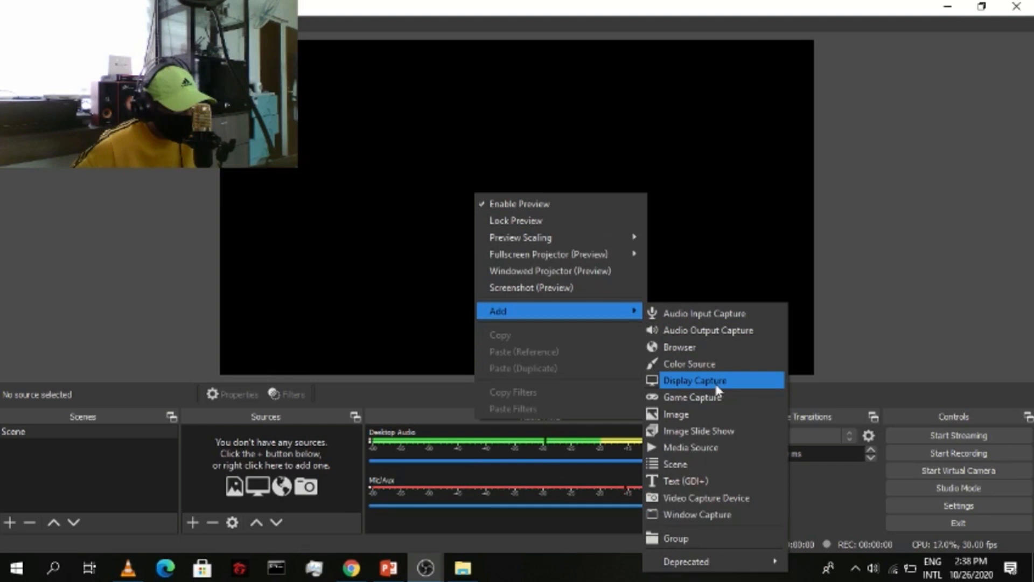
left_click(694, 380)
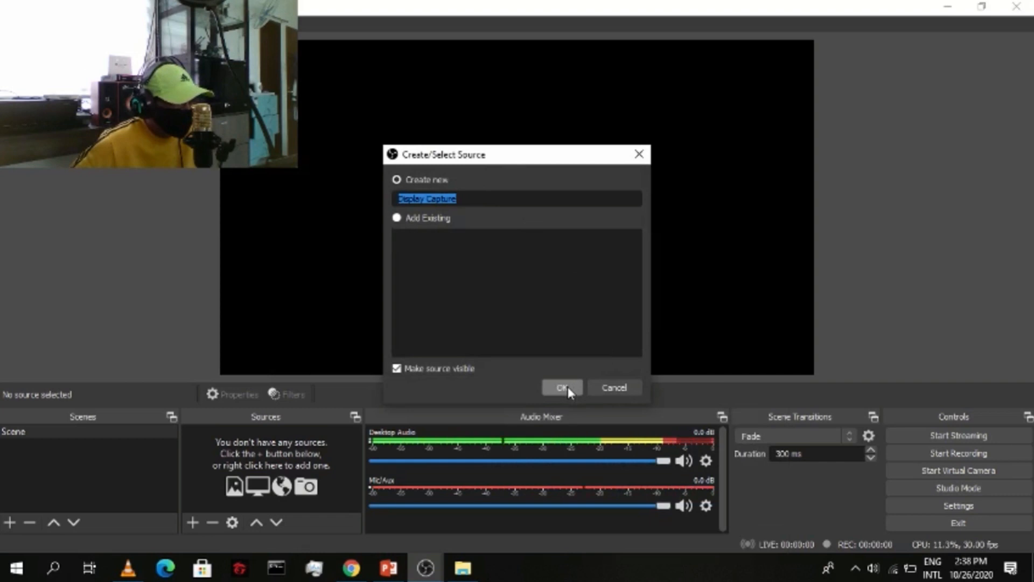
left_click(560, 387)
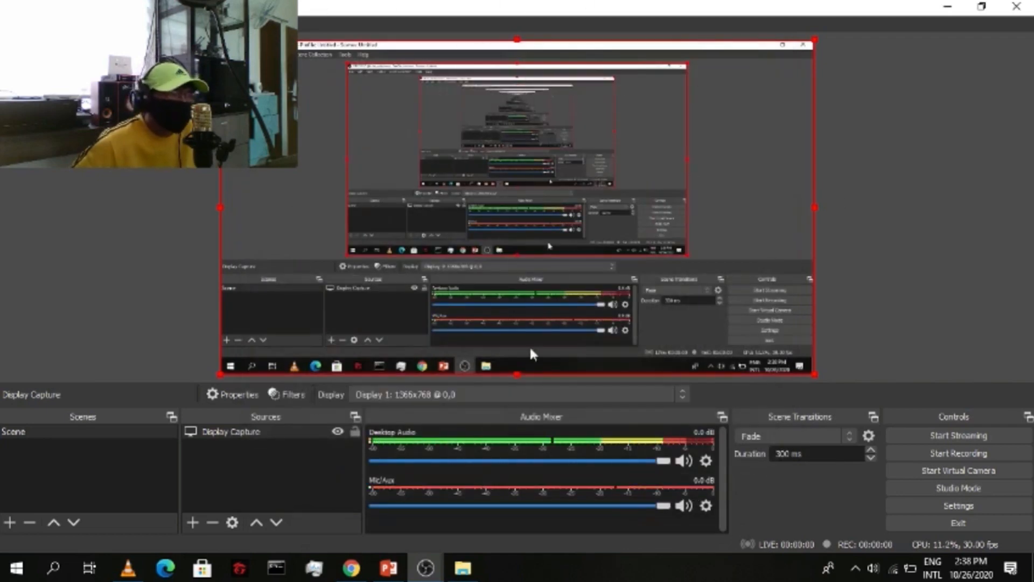
mouse_move(304, 257)
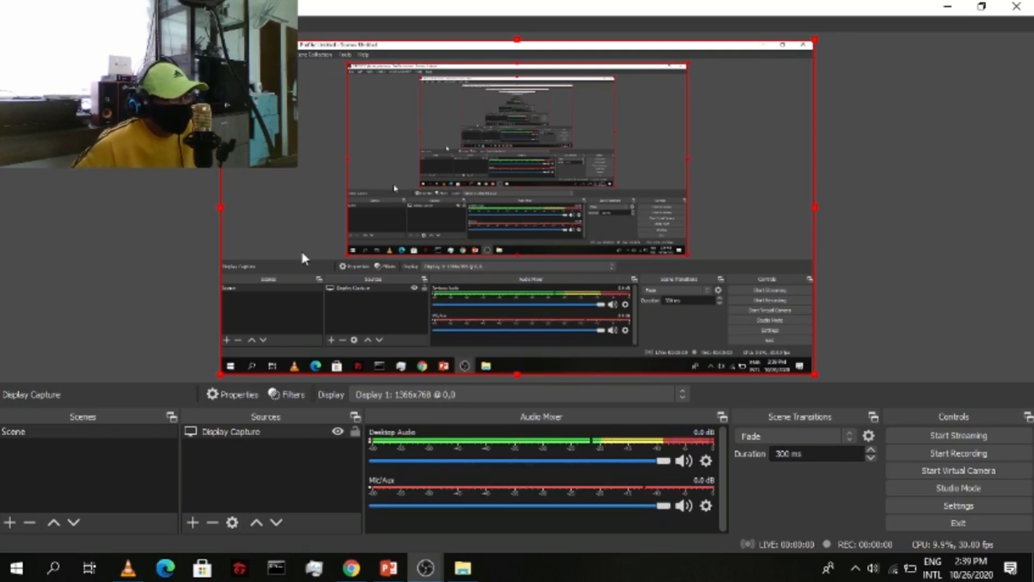
mouse_move(417, 160)
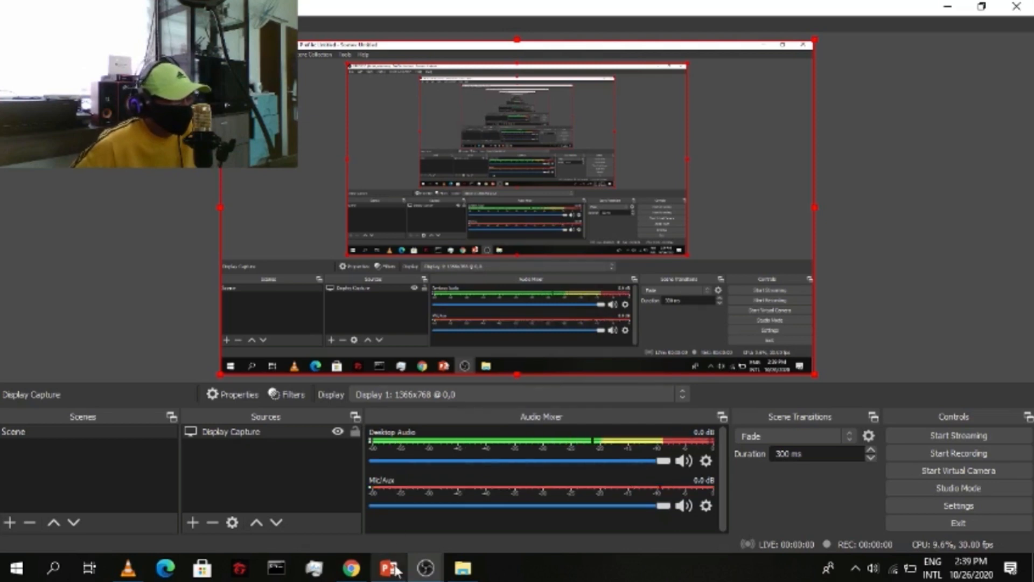
- Switch to the PowerPoint deck and show slide 6, Meet the Team
left_click(389, 568)
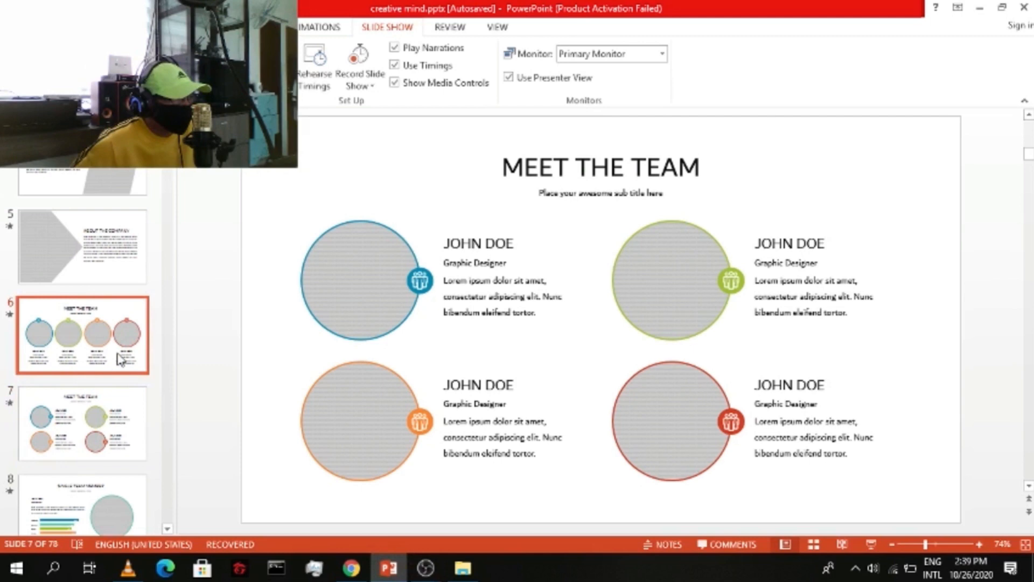
left_click(82, 245)
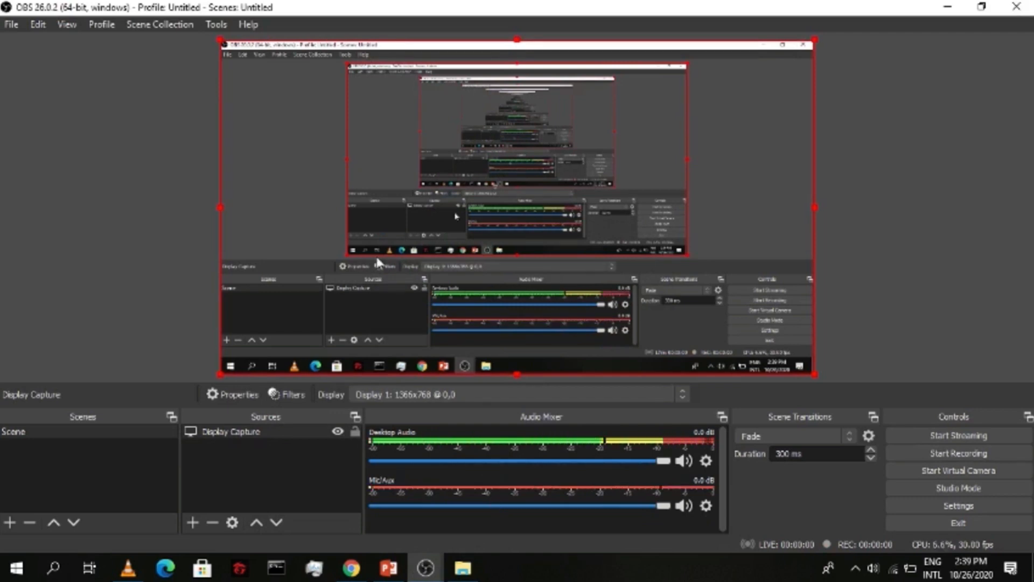
- Add a Video Capture Device source using the Integrated Webcam with default settings
right_click(454, 217)
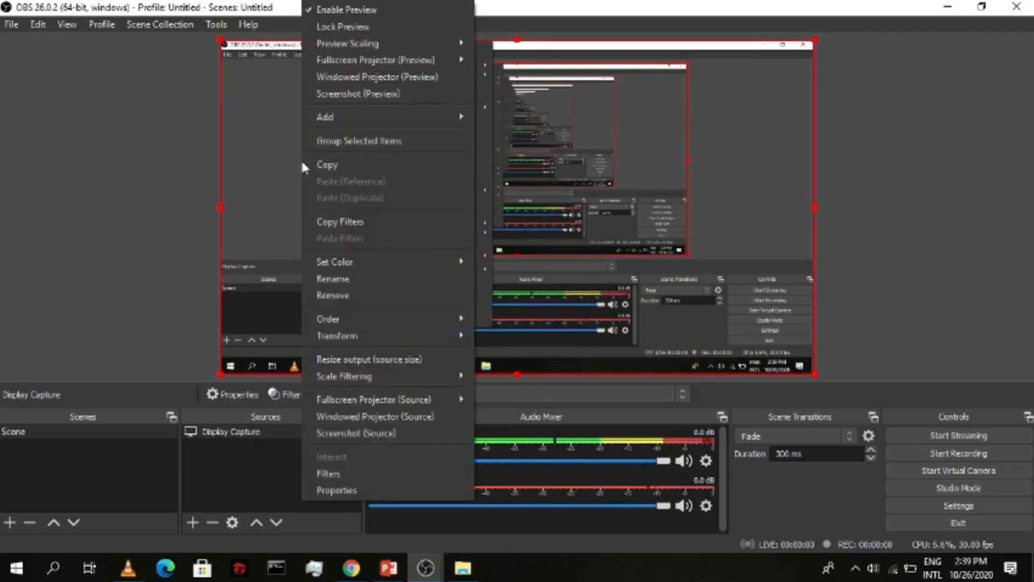
mouse_move(324, 116)
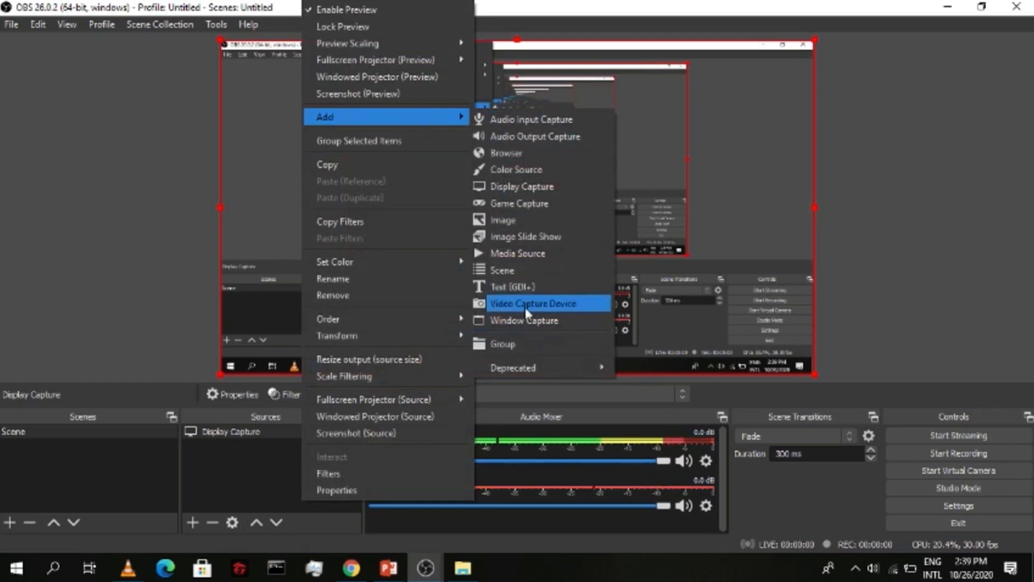
left_click(533, 304)
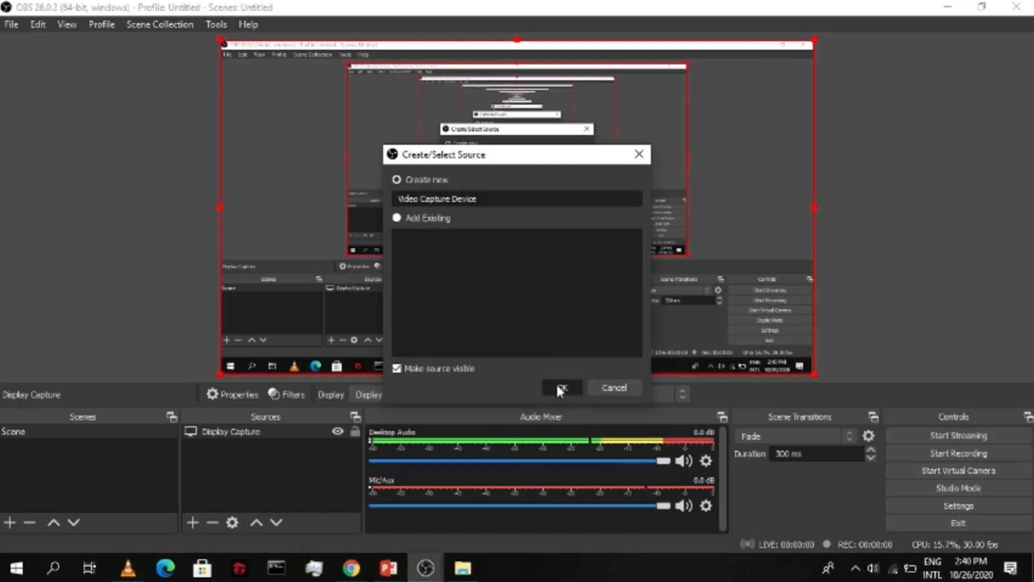
left_click(560, 387)
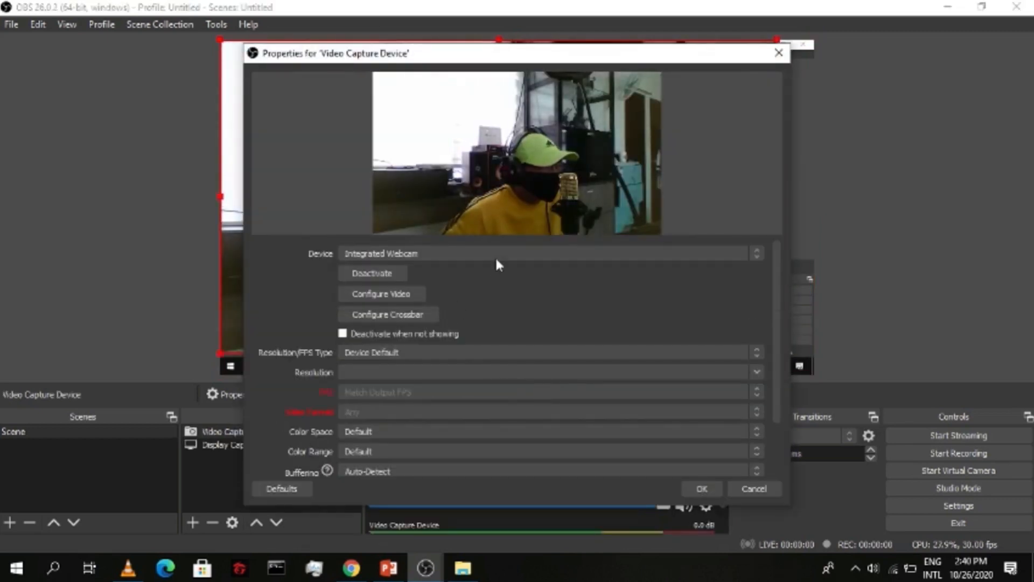
mouse_move(648, 414)
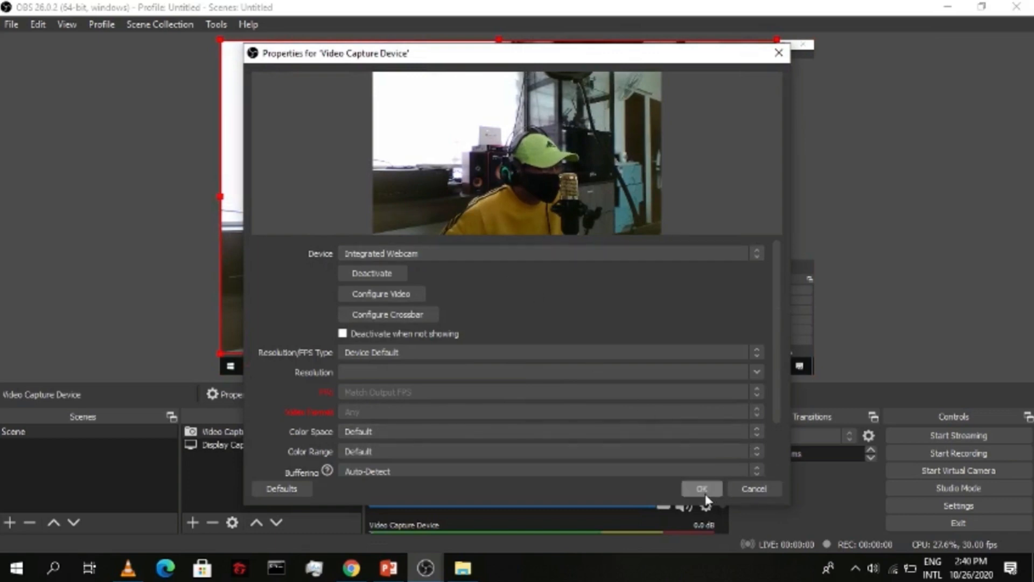
left_click(700, 489)
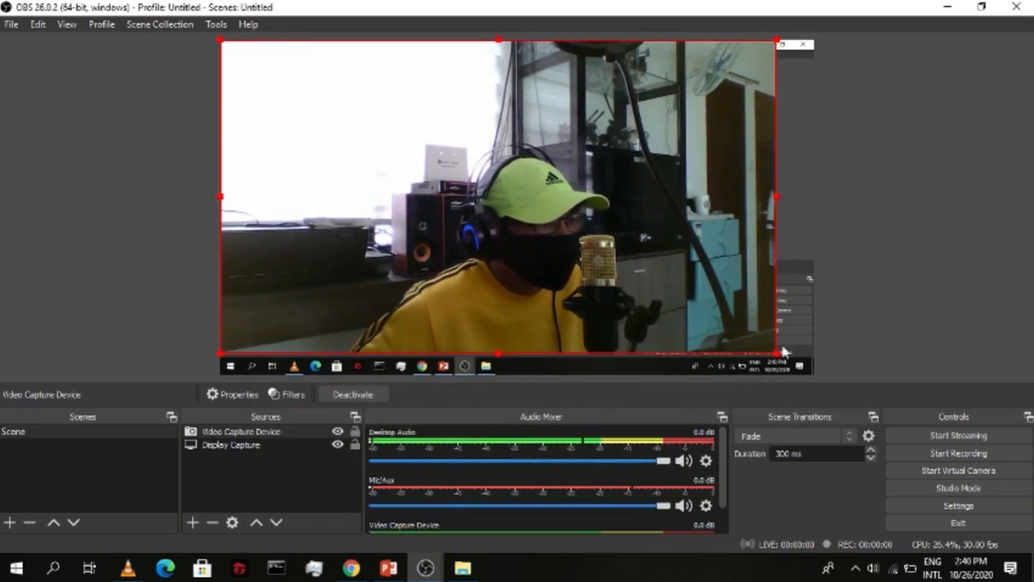
- Shrink the webcam feed to a small overlay, reposition it, and bring PowerPoint forward
left_click_drag(777, 354, 584, 246)
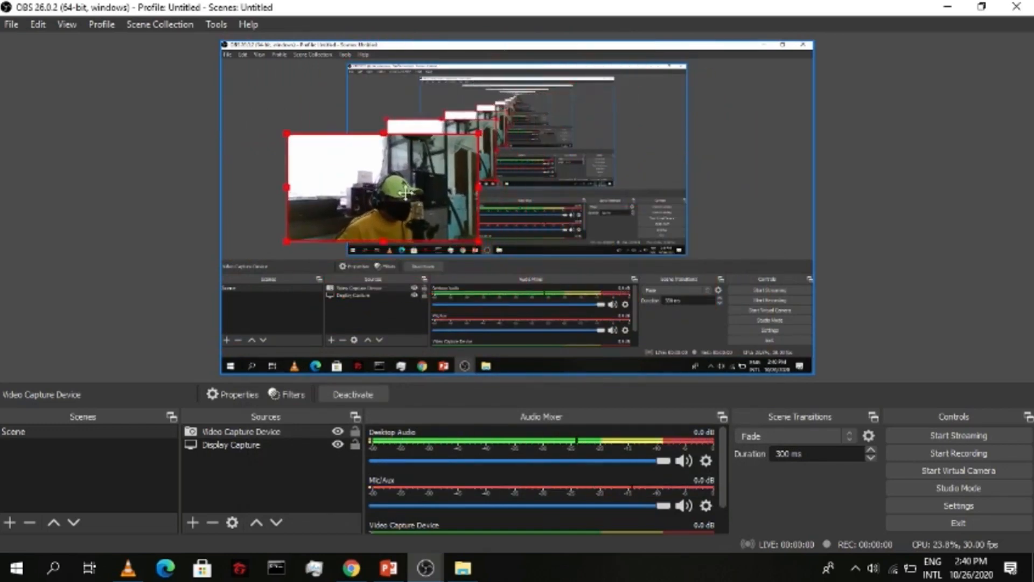
left_click_drag(382, 192, 739, 329)
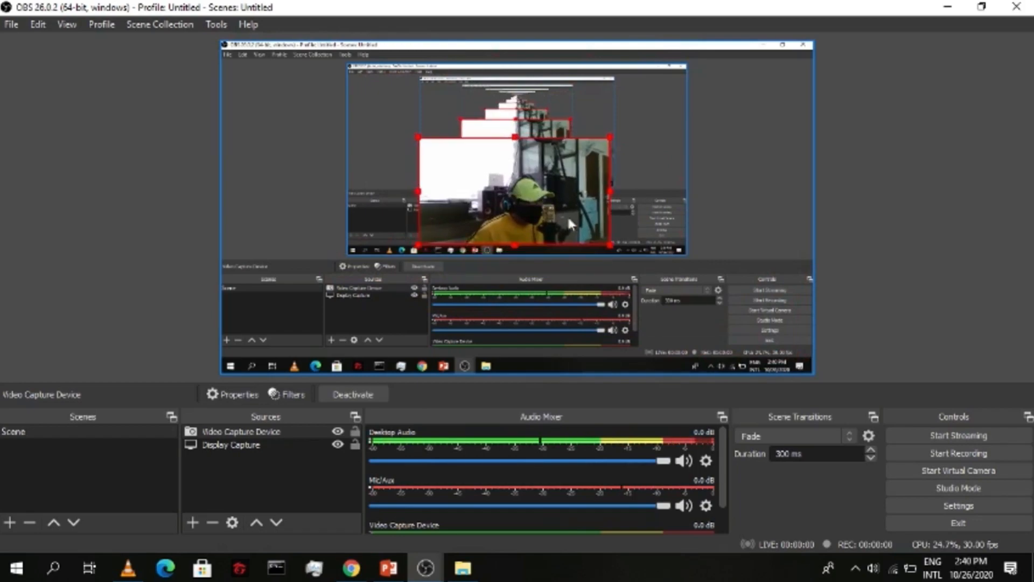
left_click(388, 567)
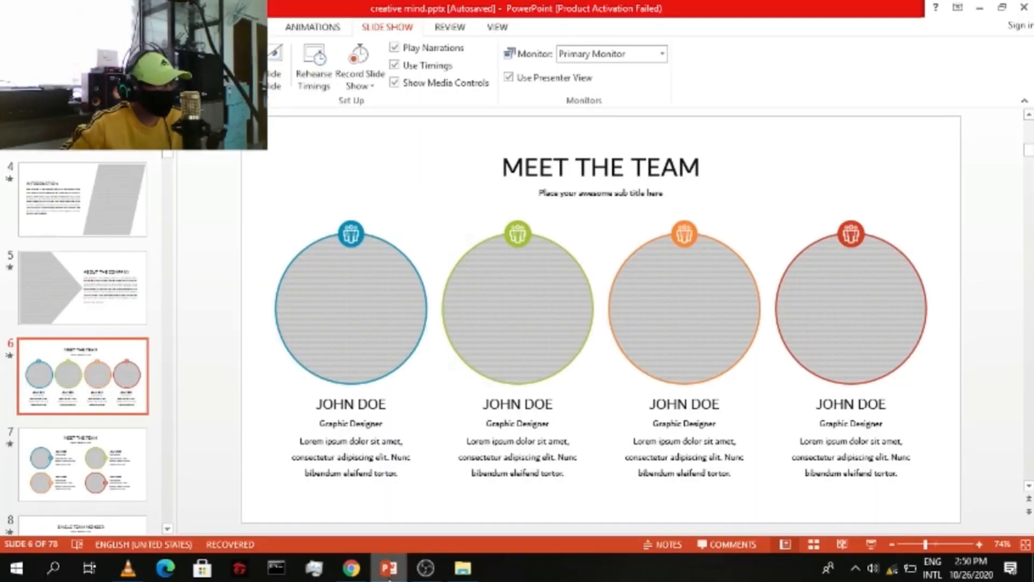
- Page the deck to Company Awards then Our Services (slide 11), and bring Chrome's YouTube page forward
left_click(82, 286)
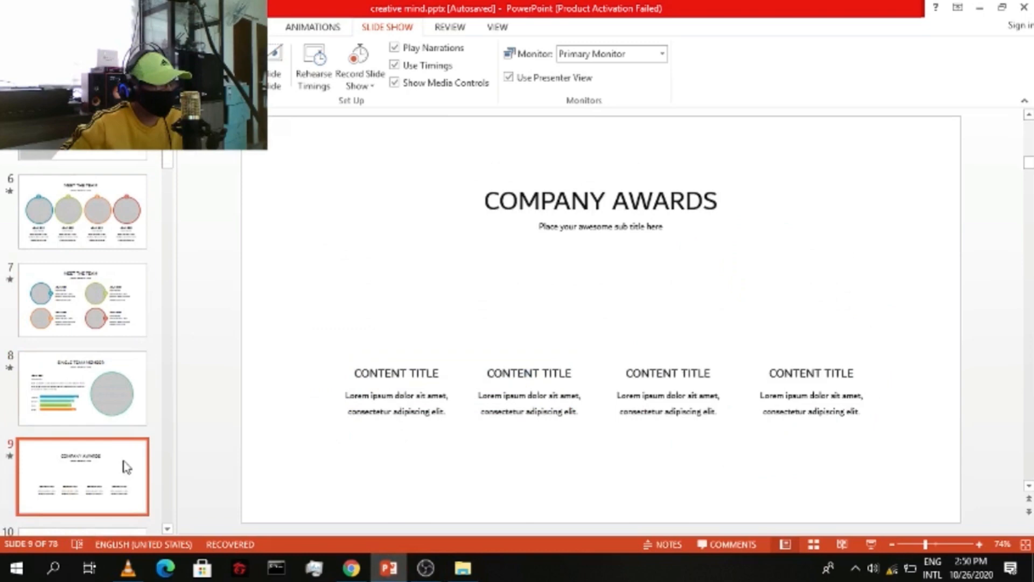
left_click(83, 442)
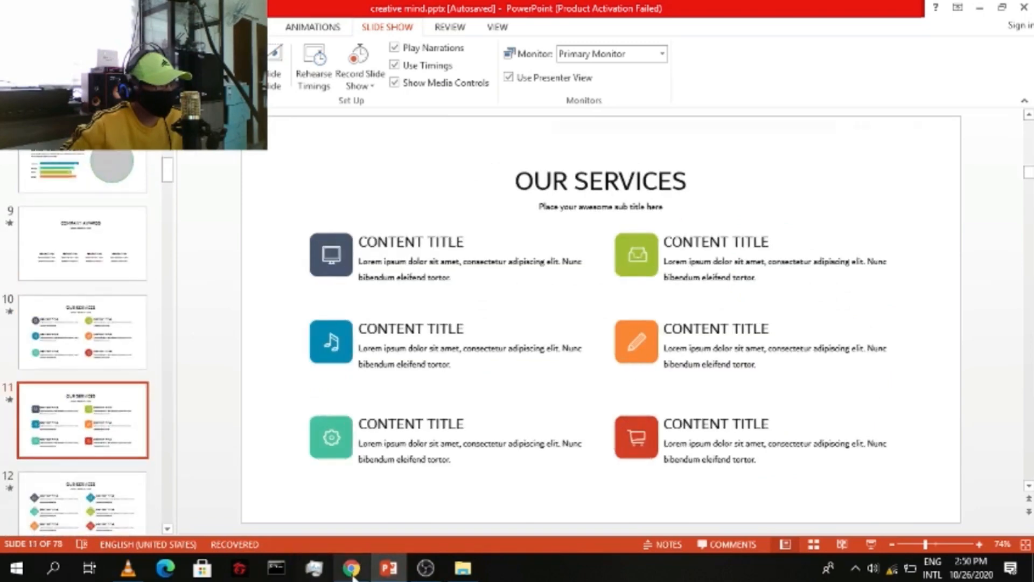
left_click(352, 567)
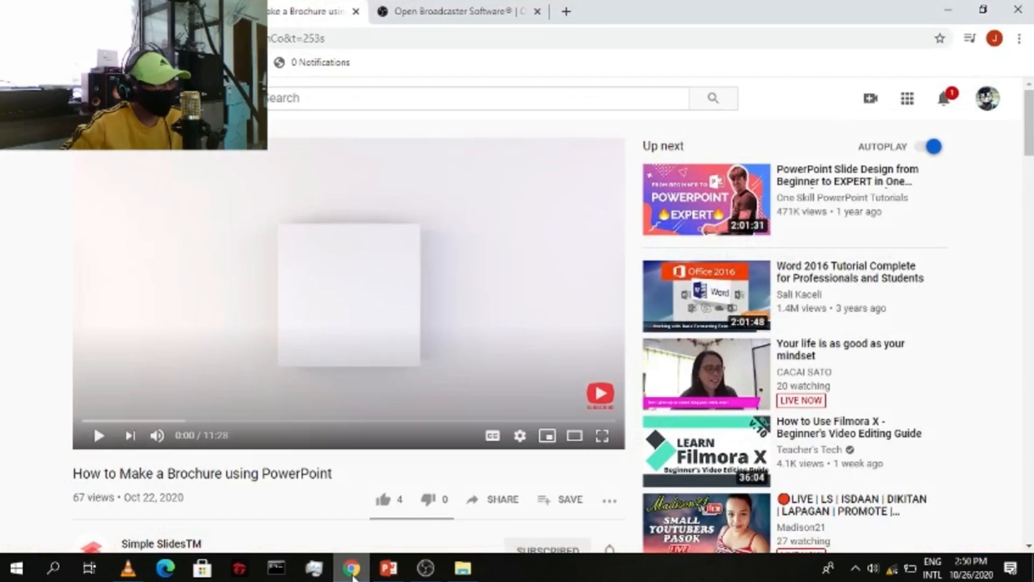
mouse_move(98, 435)
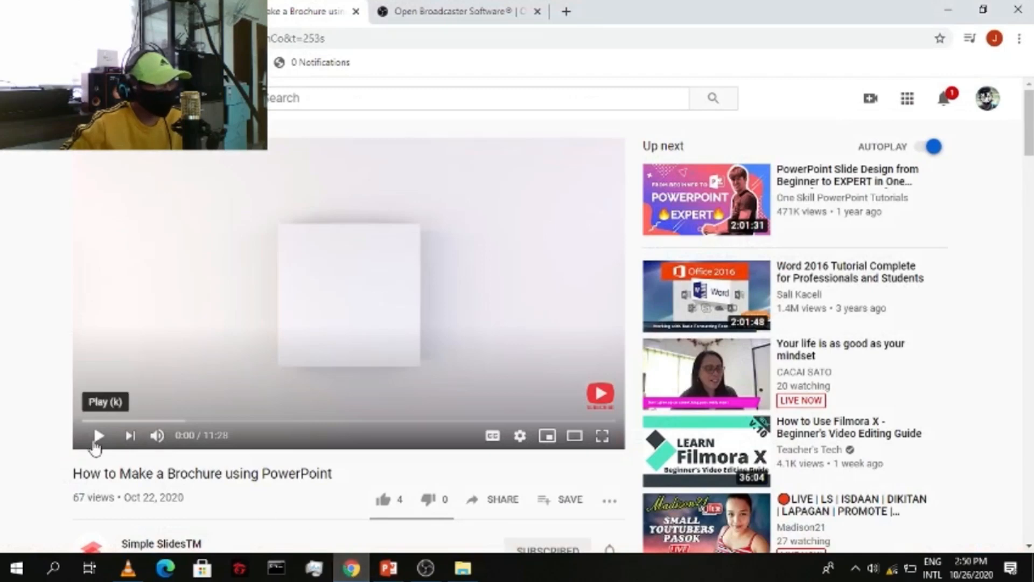
- Play the YouTube brochure tutorial for about ten seconds, then return to PowerPoint's Our Services slide
left_click(97, 435)
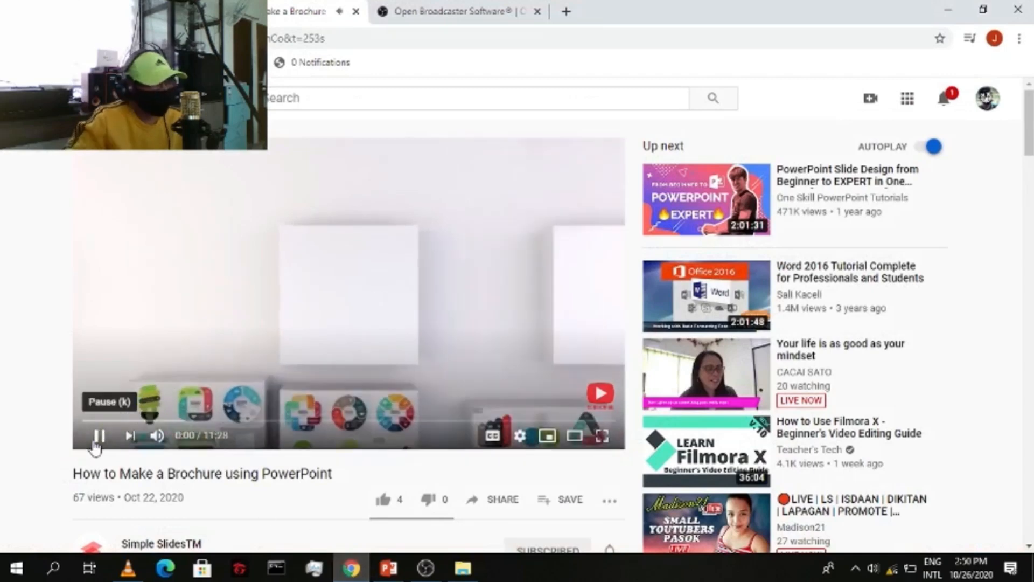
left_click(96, 439)
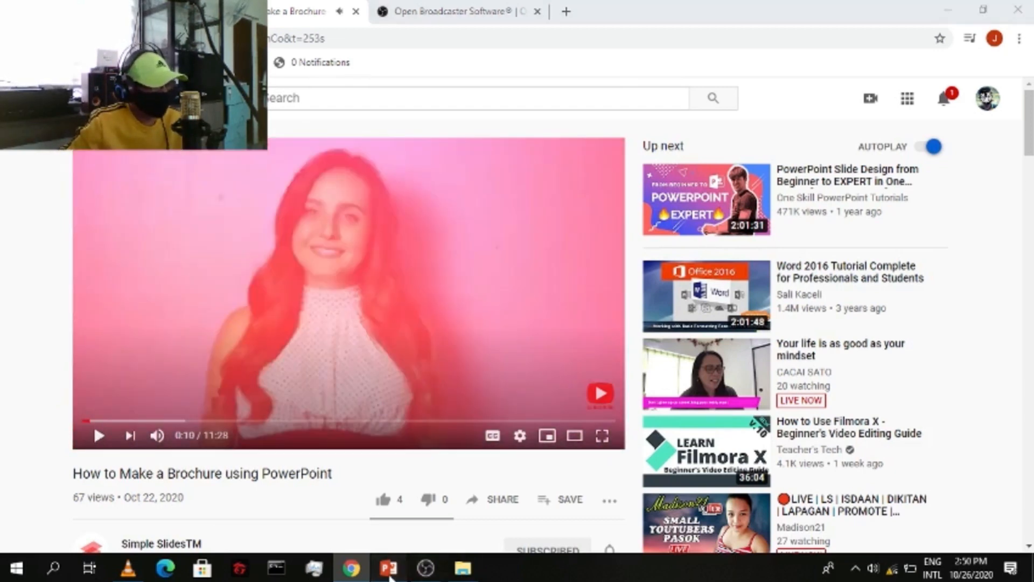
left_click(389, 568)
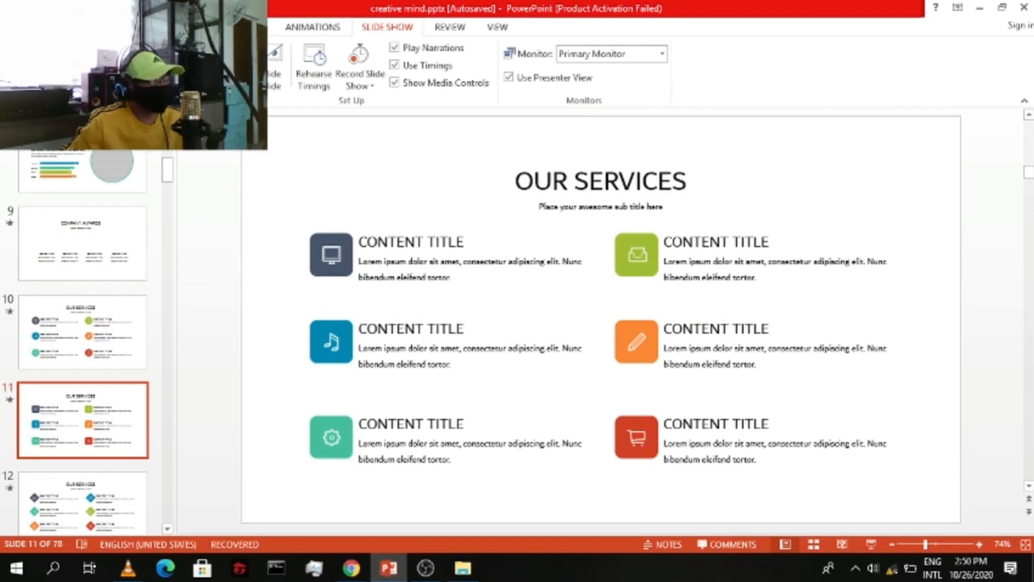